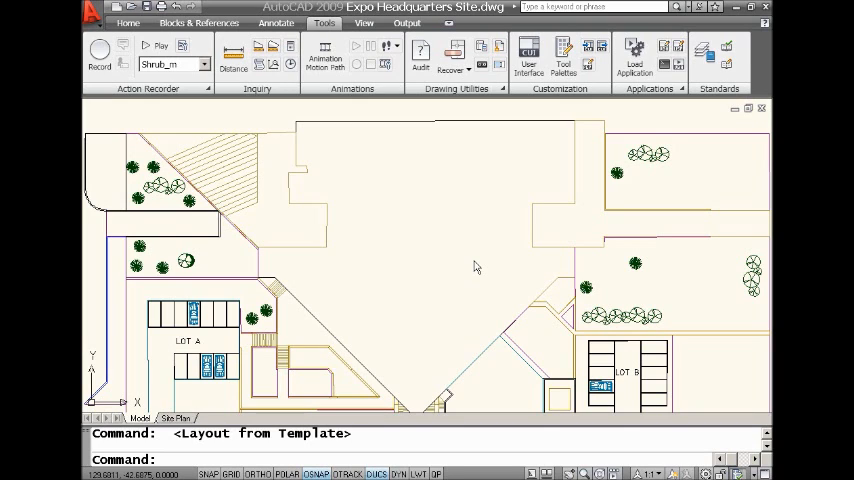
pyautogui.moveTo(504, 278)
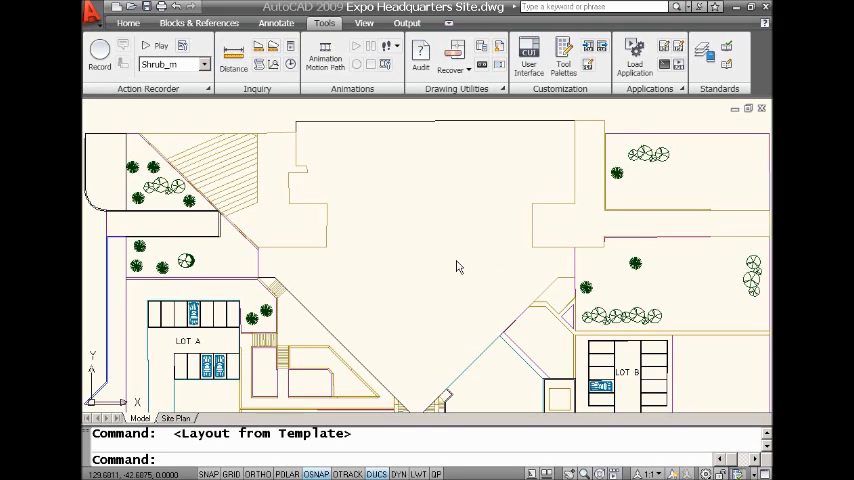
pyautogui.moveTo(408, 294)
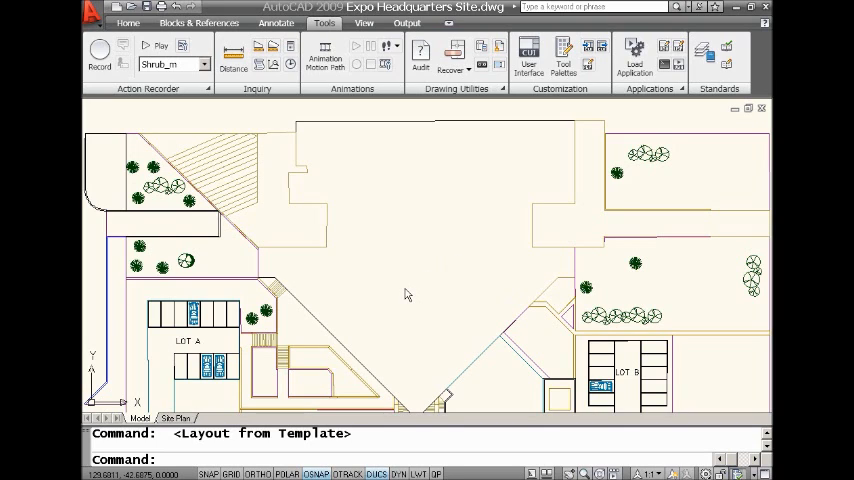
pyautogui.moveTo(406, 286)
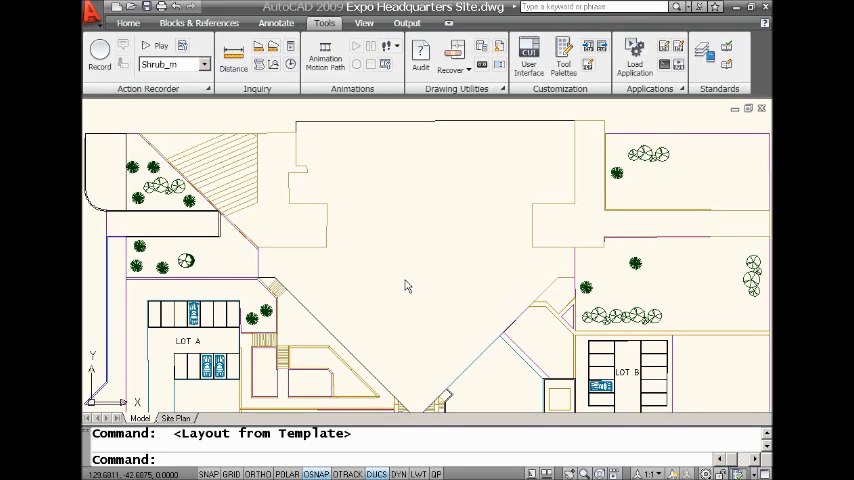
pyautogui.moveTo(400, 292)
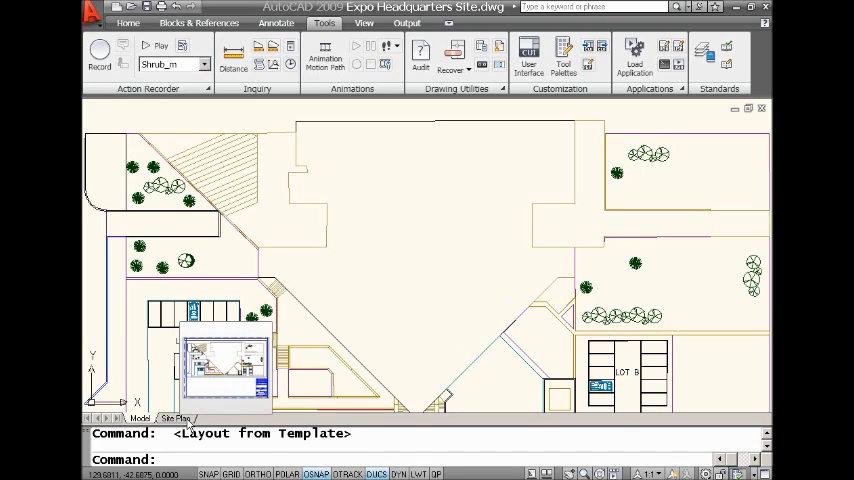
# Bring up the layout shortcut menu from the Site Plan layout tab.
pyautogui.rightClick(176, 418)
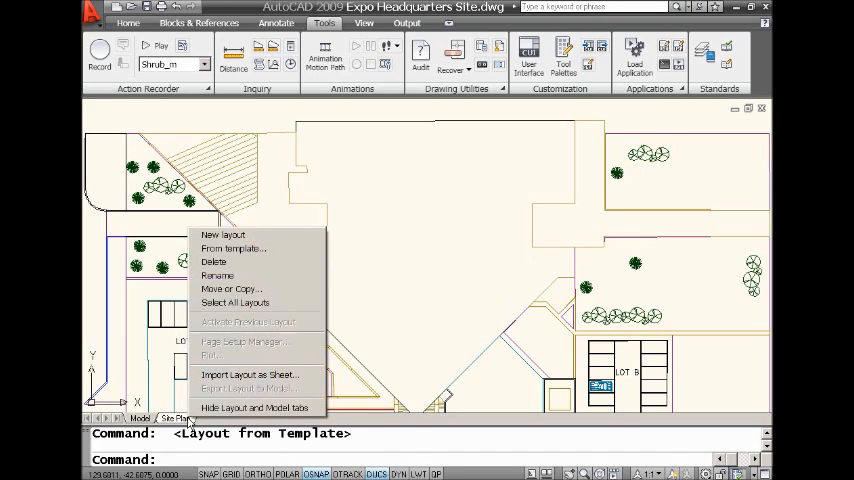
pyautogui.moveTo(234, 248)
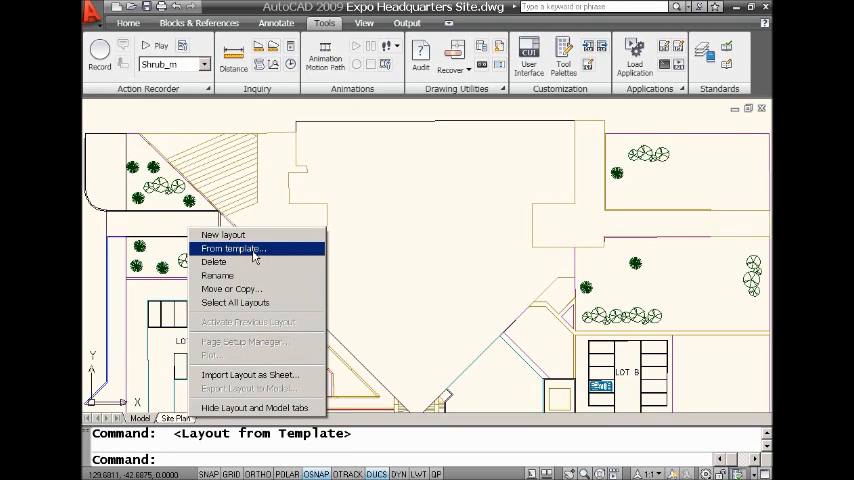
# Start creating a layout from a template via From template.
pyautogui.click(232, 248)
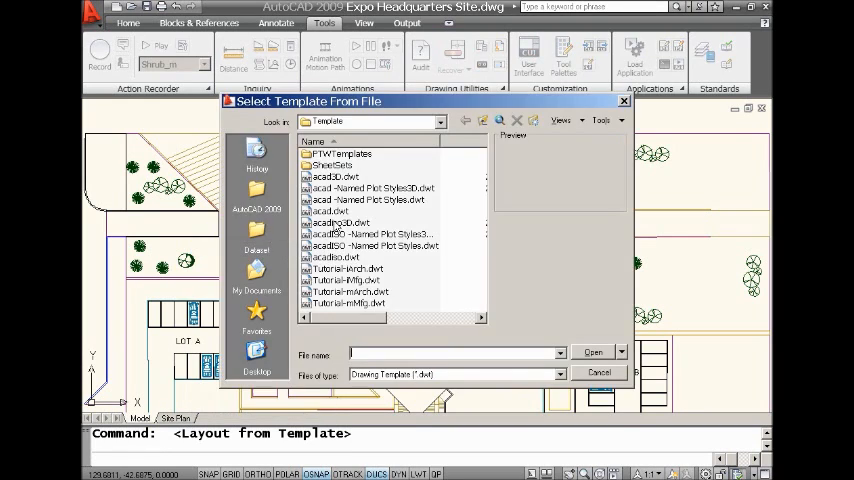
pyautogui.moveTo(348, 268)
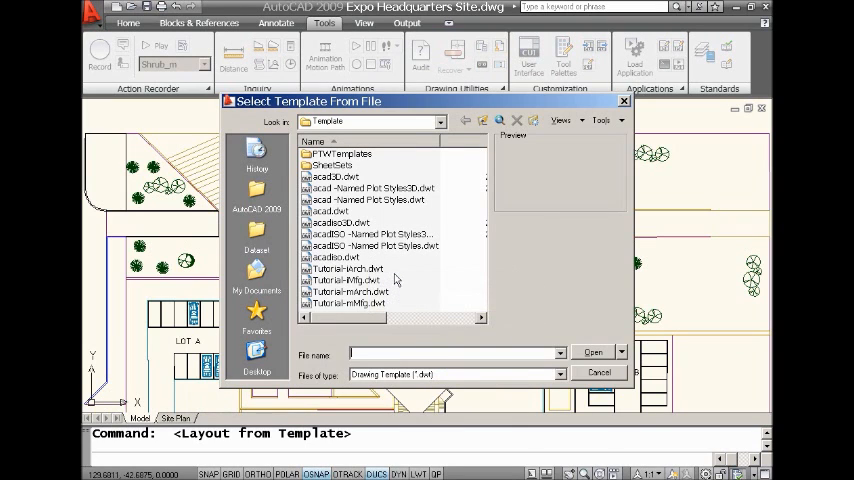
pyautogui.moveTo(350, 290)
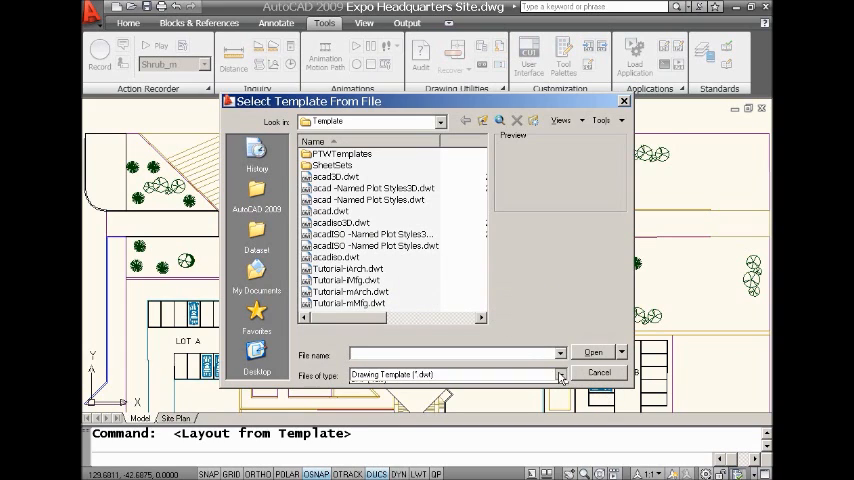
# List Drawing (*.dwg) files and choose Expo Headquarters Model.dwg in the Dataset folder.
pyautogui.click(560, 374)
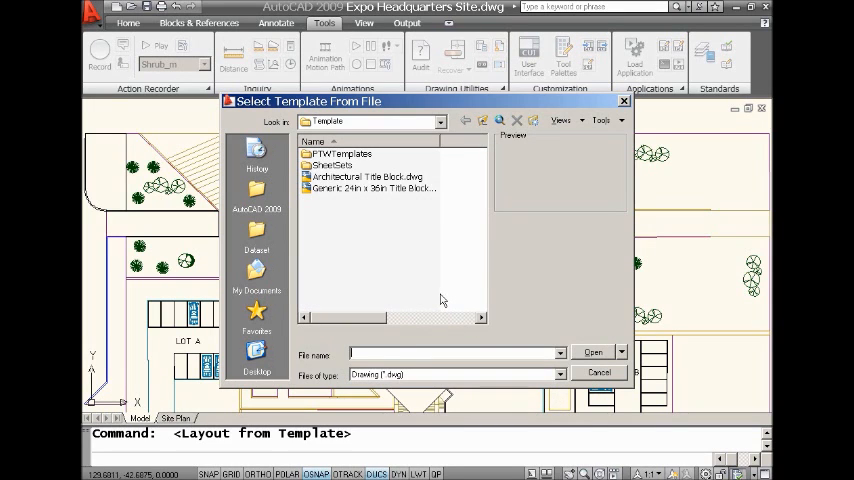
pyautogui.moveTo(424, 282)
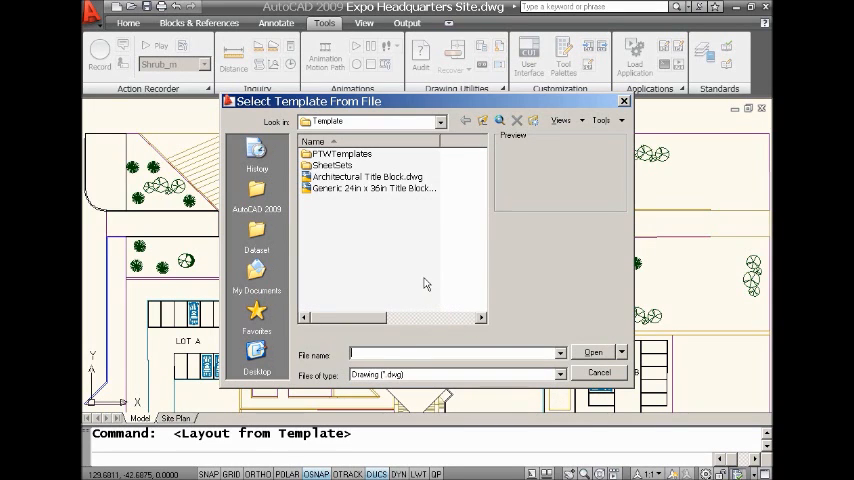
pyautogui.moveTo(420, 282)
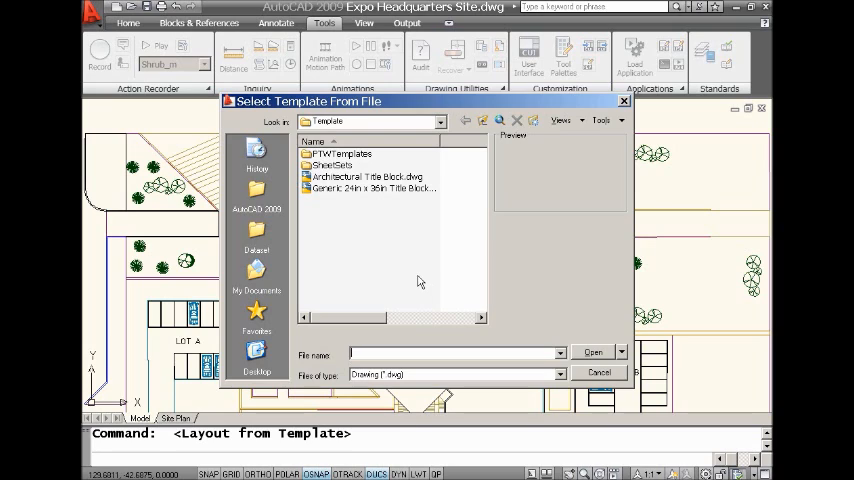
pyautogui.moveTo(412, 280)
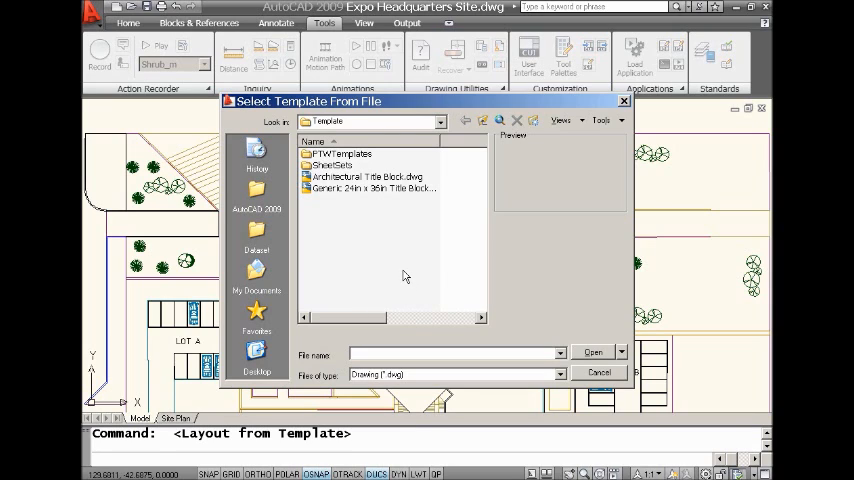
pyautogui.moveTo(392, 270)
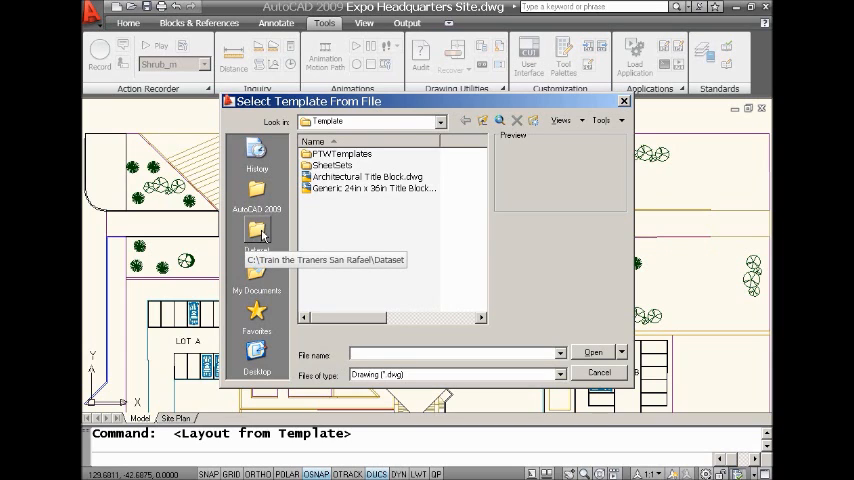
pyautogui.doubleClick(256, 230)
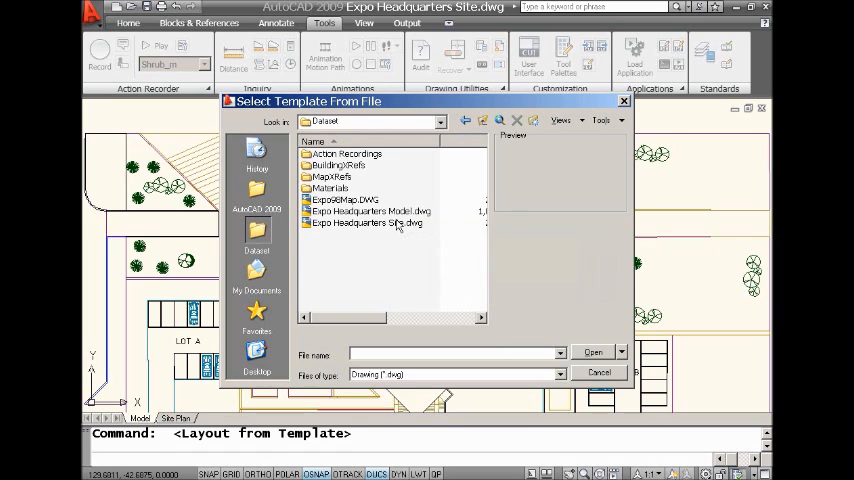
pyautogui.moveTo(364, 222)
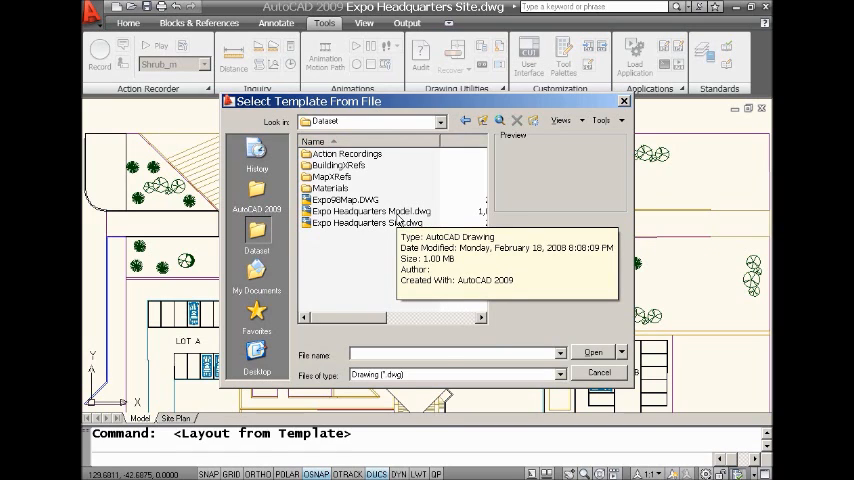
pyautogui.click(368, 212)
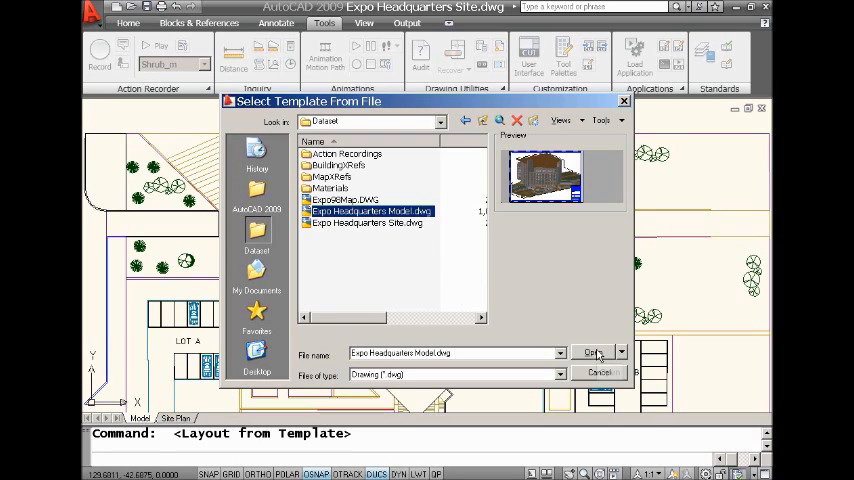
# Import the Building Elevations, Exterior Perspective Views and Site Plan layouts from the model drawing.
pyautogui.click(592, 352)
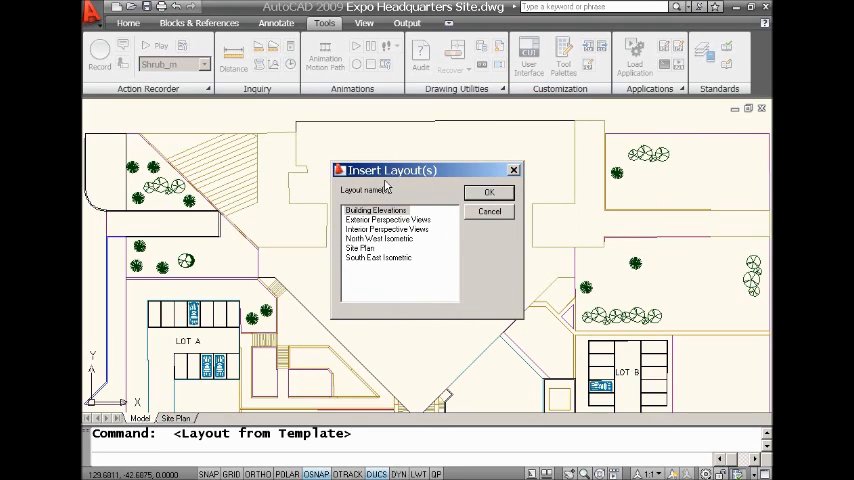
pyautogui.moveTo(388, 280)
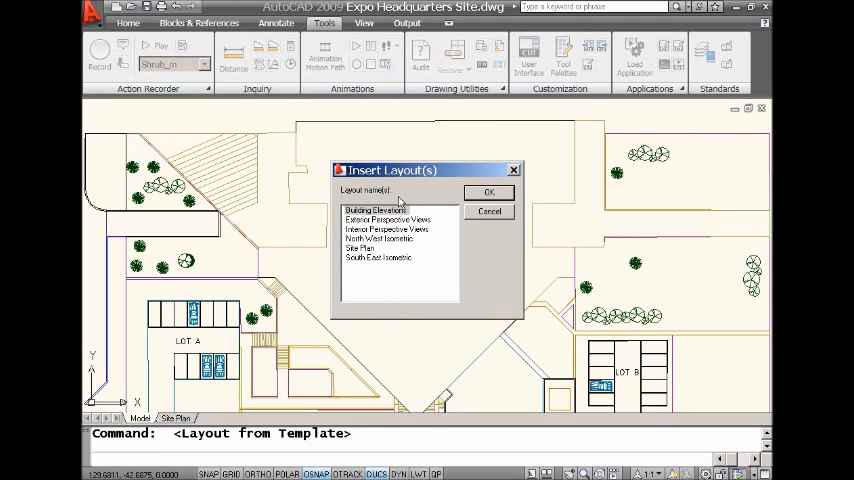
pyautogui.moveTo(392, 202)
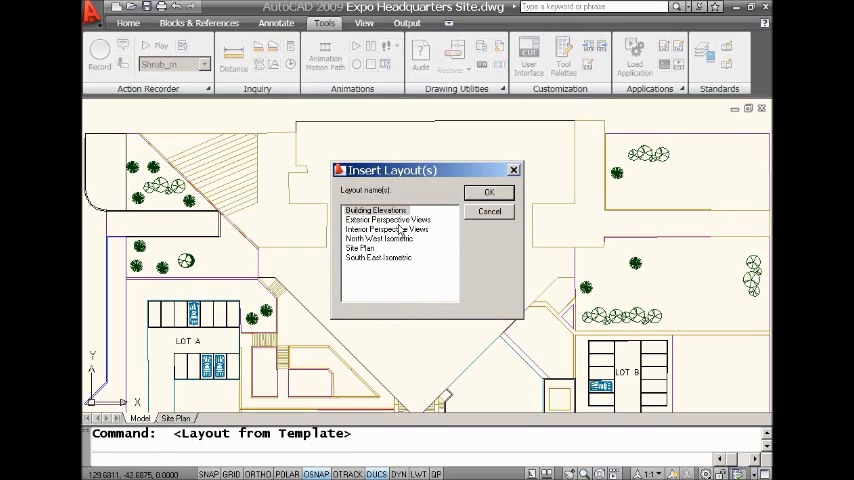
pyautogui.click(388, 220)
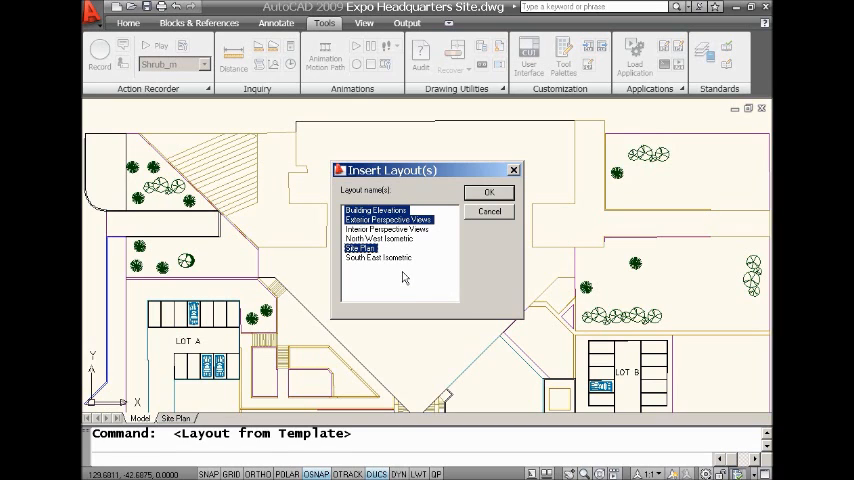
pyautogui.click(490, 192)
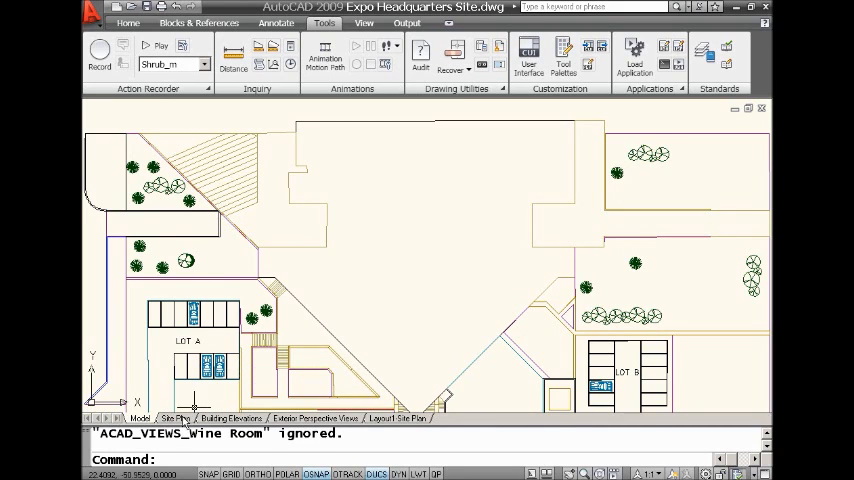
# Bring up the layout shortcut menu again above the new layout tabs.
pyautogui.rightClick(178, 418)
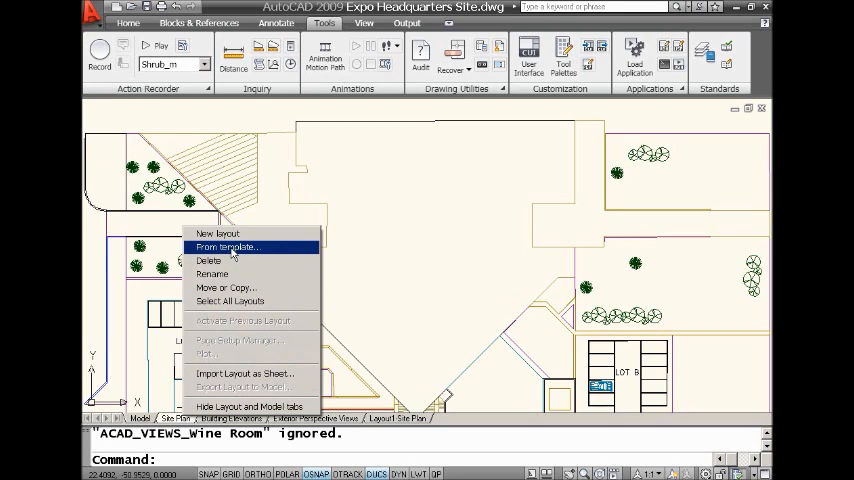
pyautogui.moveTo(388, 268)
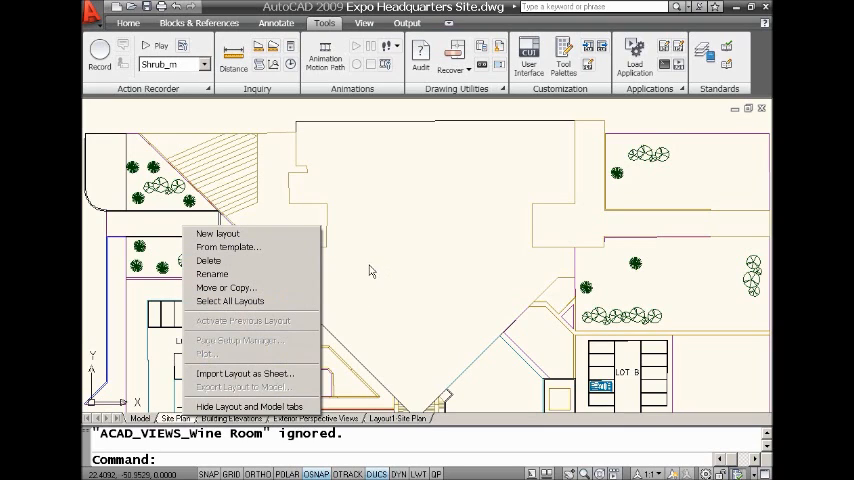
pyautogui.moveTo(376, 276)
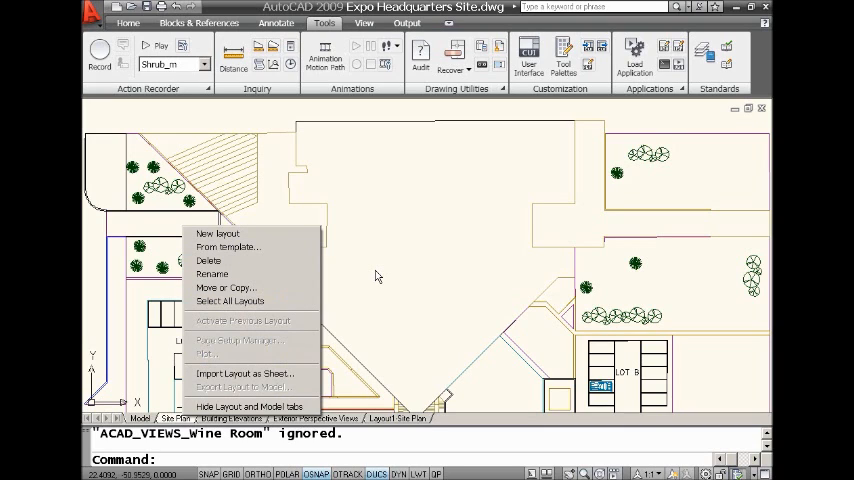